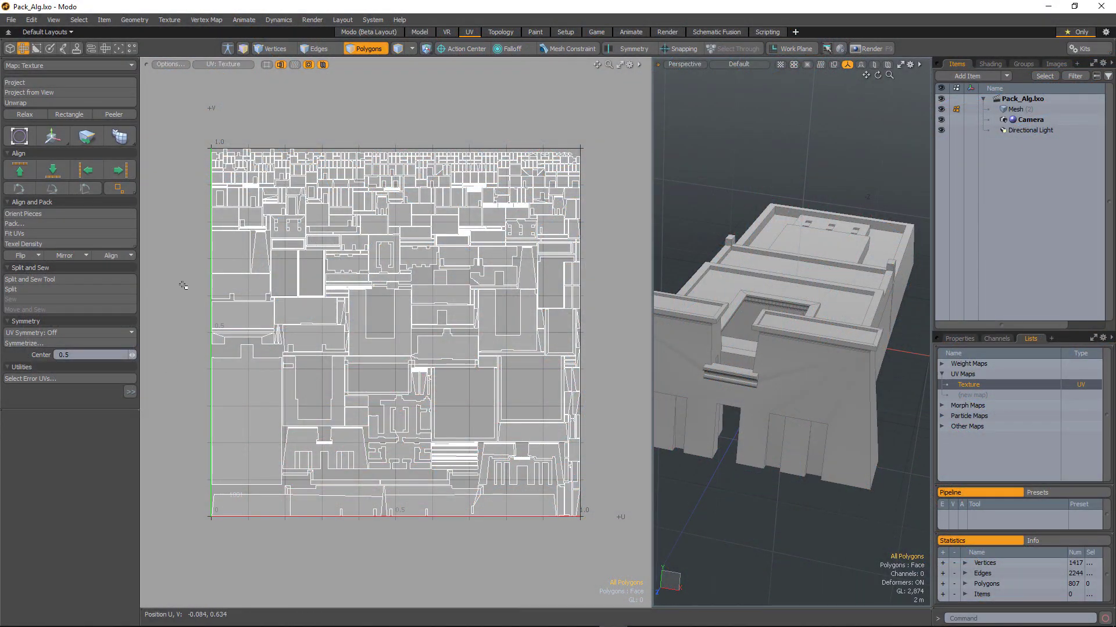
pyautogui.moveTo(177, 291)
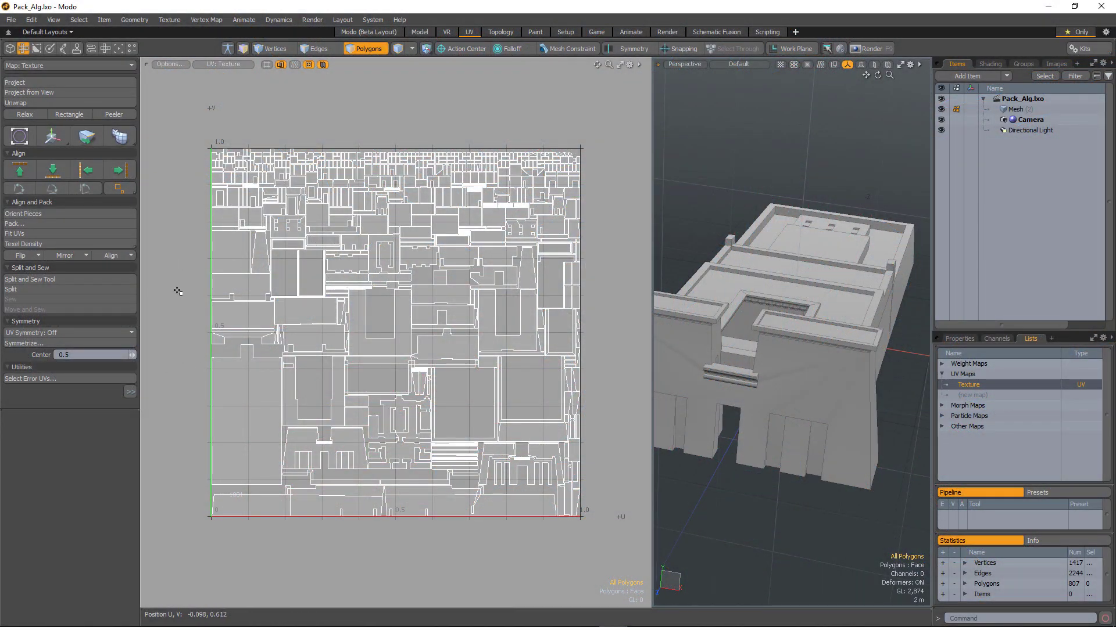
# Pack the building's UVs with Gaps 1.0% and Gaps by Pixel 10.24.
pyautogui.click(23, 244)
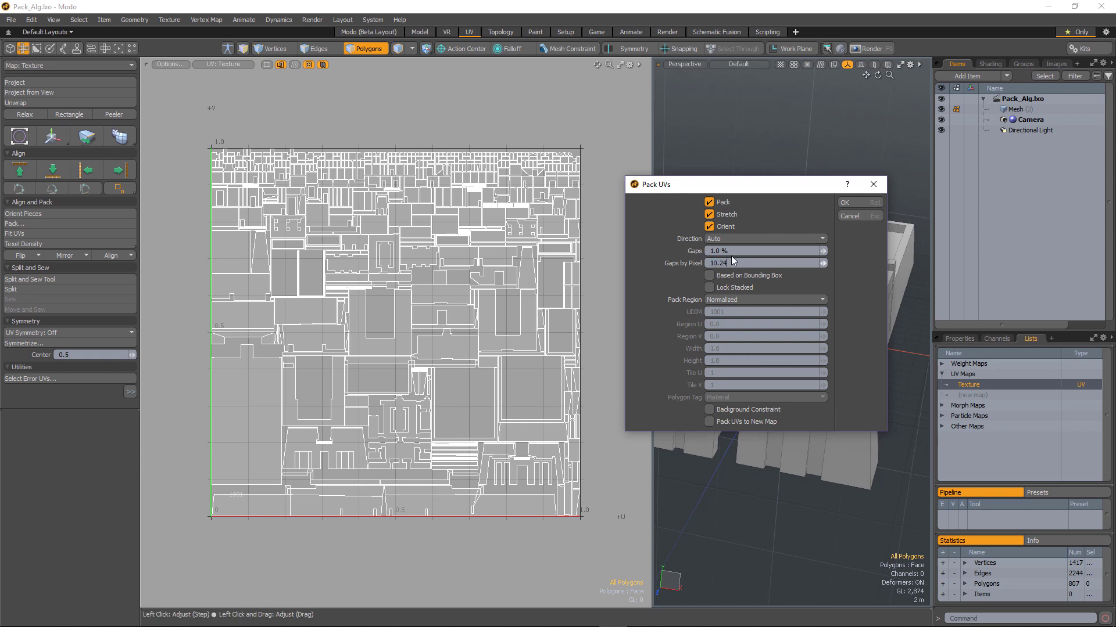
pyautogui.click(843, 203)
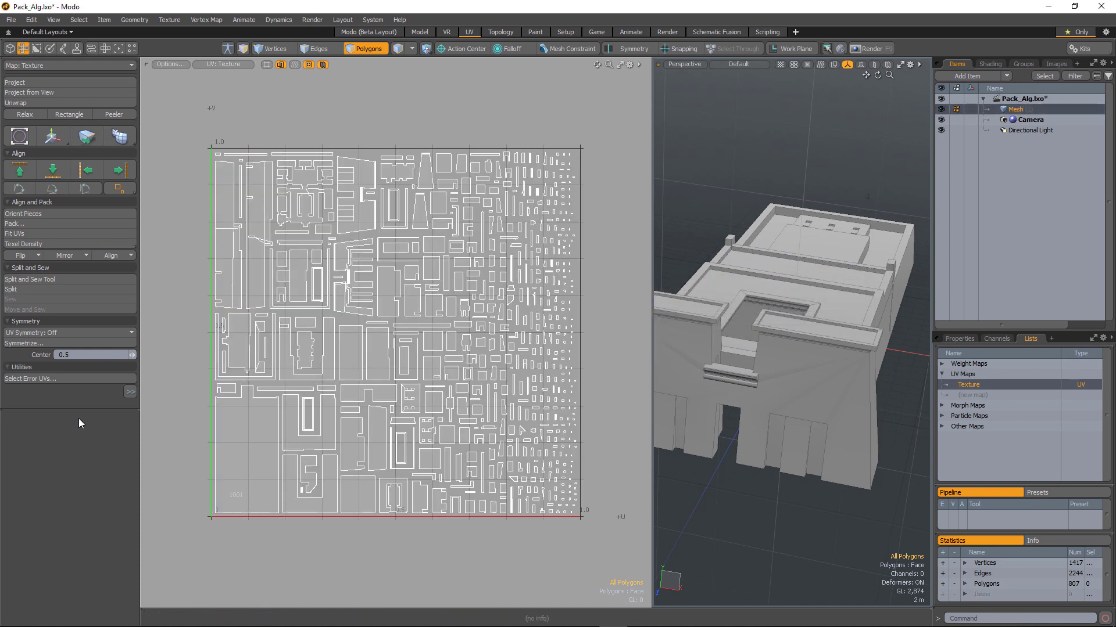
pyautogui.moveTo(85, 436)
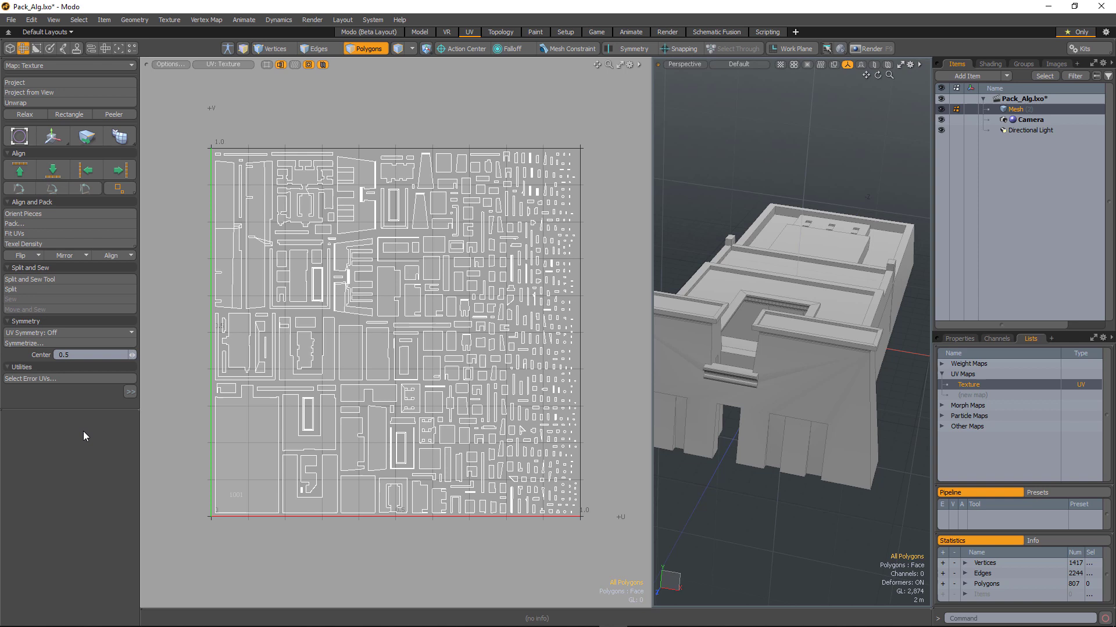
pyautogui.moveTo(91, 436)
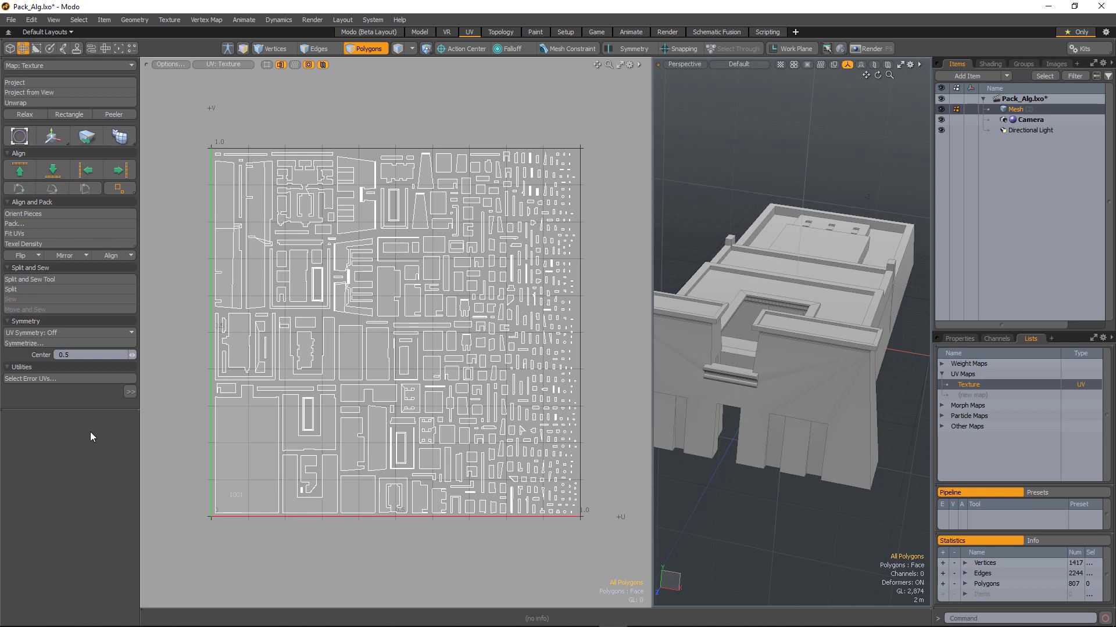
pyautogui.moveTo(60, 409)
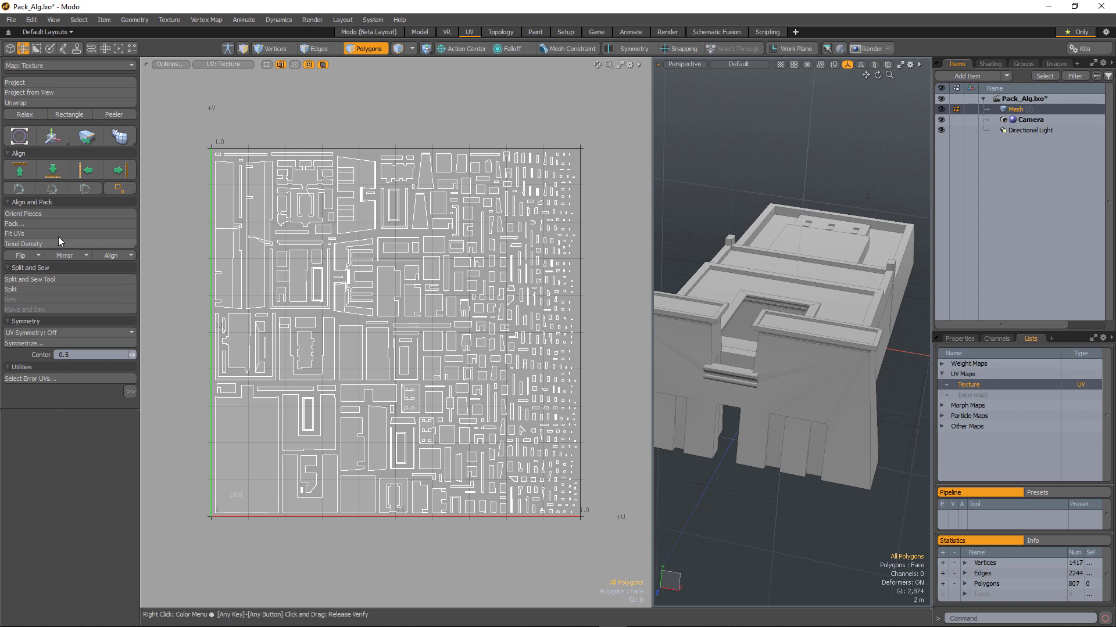
# Return to the Pack UVs settings over the freshly packed layout.
pyautogui.click(14, 224)
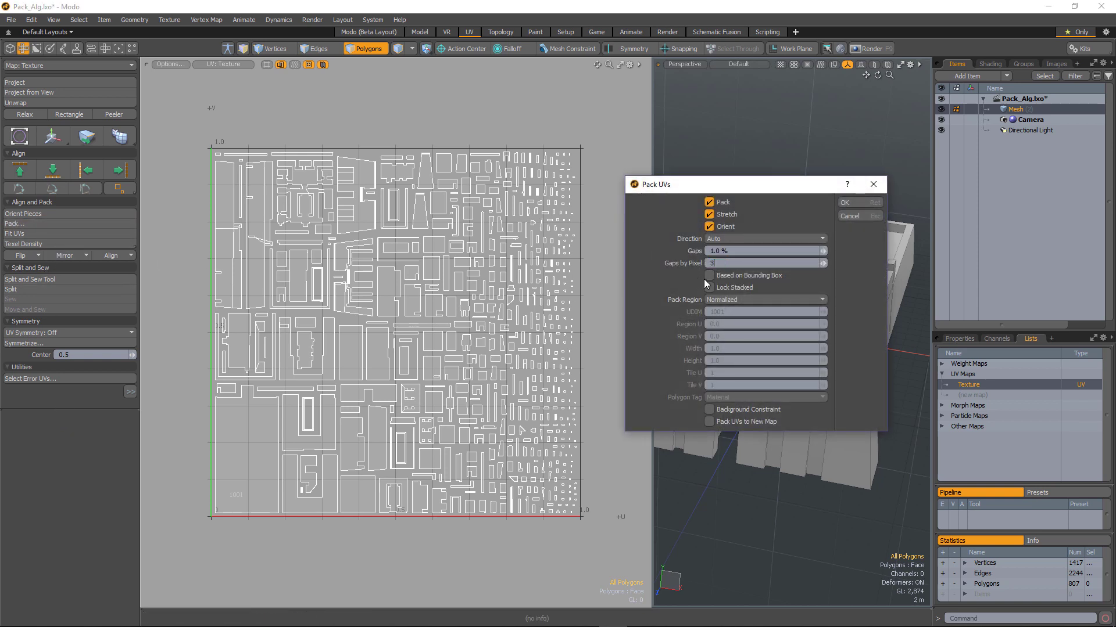
# Repack the UVs with the smaller Gaps by Pixel value for tighter island spacing.
pyautogui.click(844, 202)
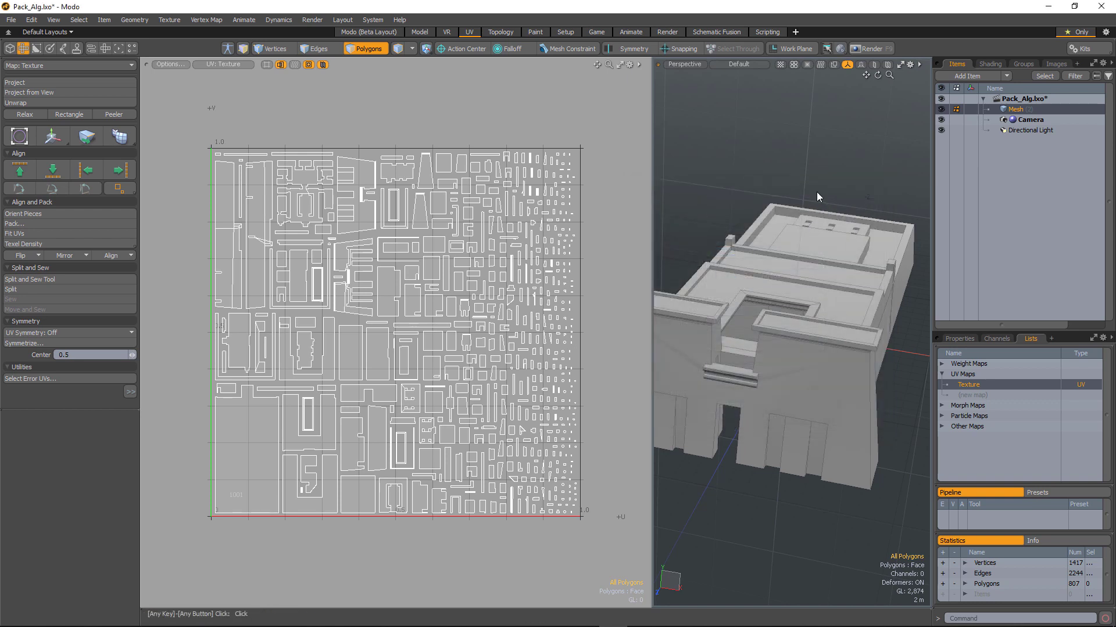
pyautogui.click(13, 223)
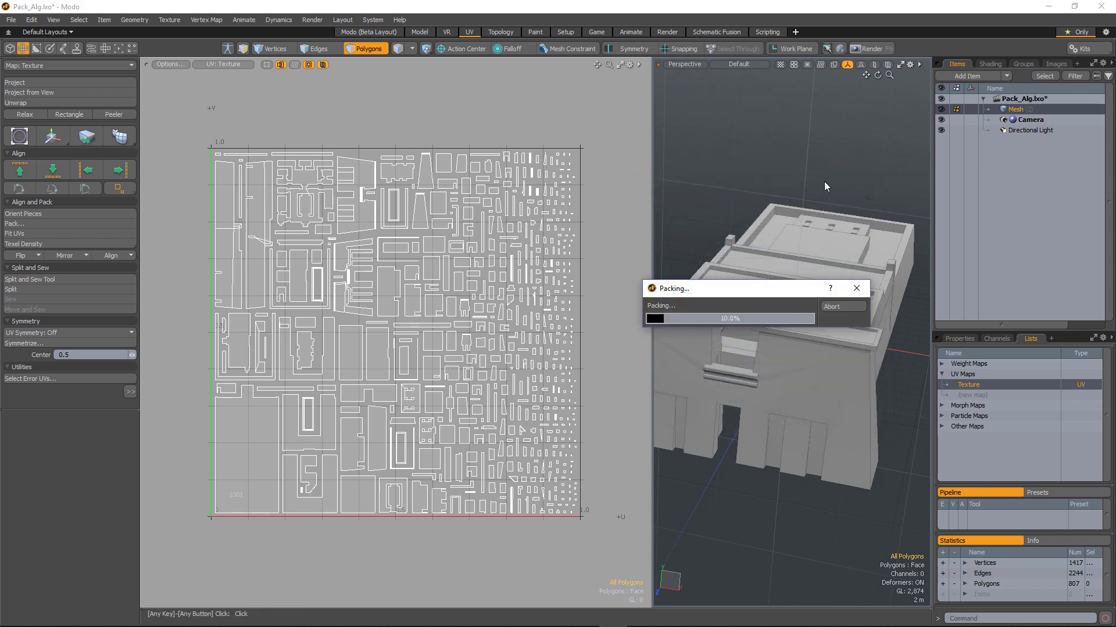